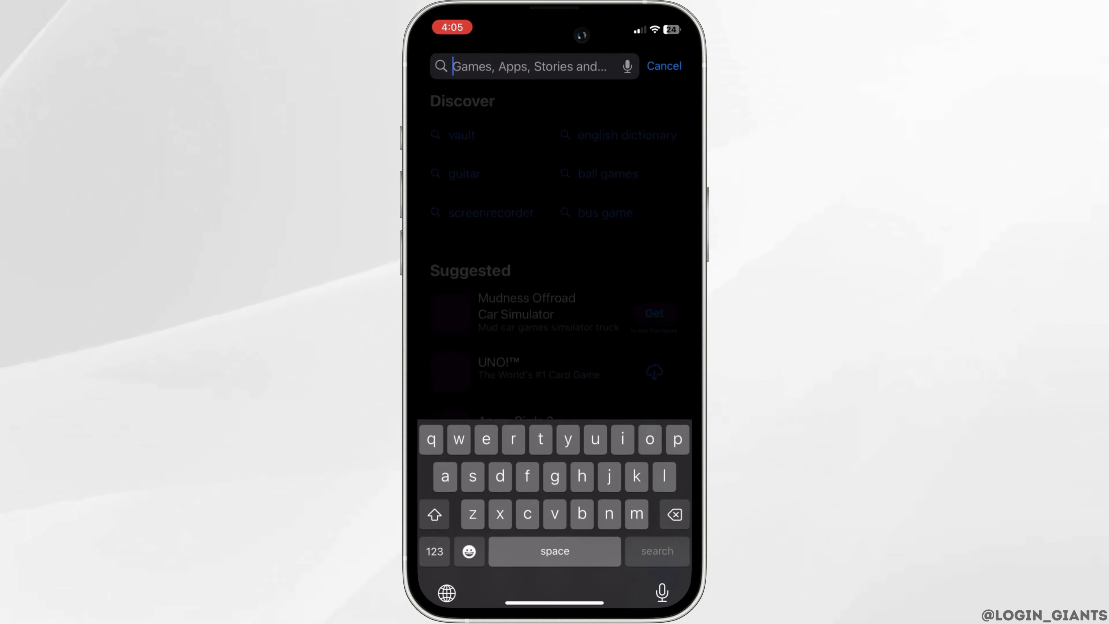
Search the App Store for "starling bank" to list the banking app results
type("starling bank")
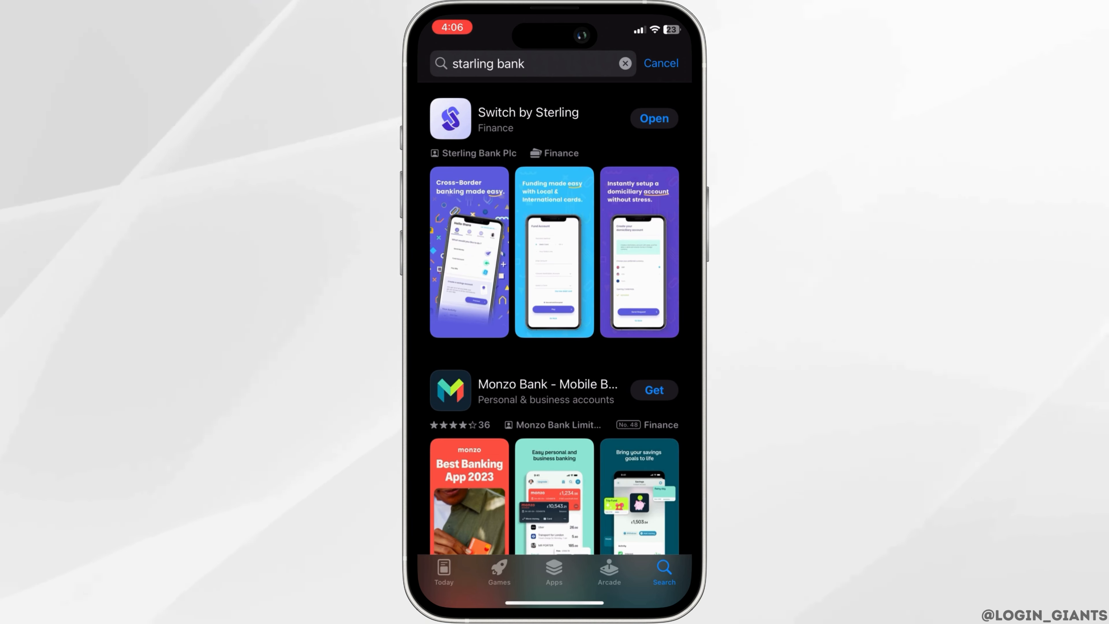
Launch Starling Bank from the results and reach the "Apply in a few minutes" intro
left_click(652, 118)
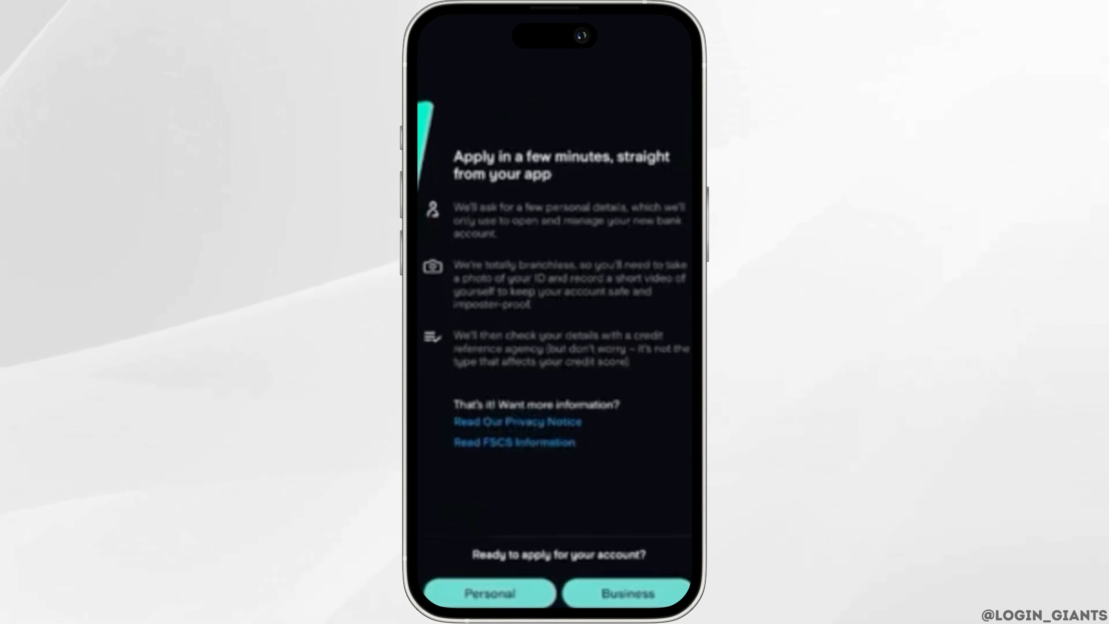
Choose a Business account and submit the mobile number to request the SMS code
left_click(489, 593)
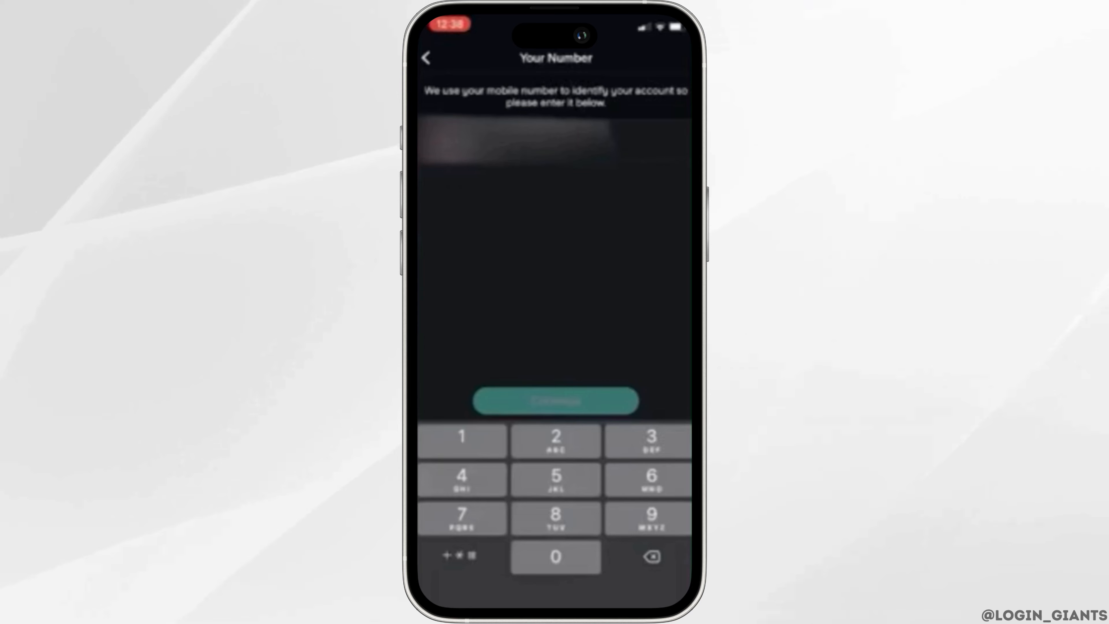
left_click(554, 401)
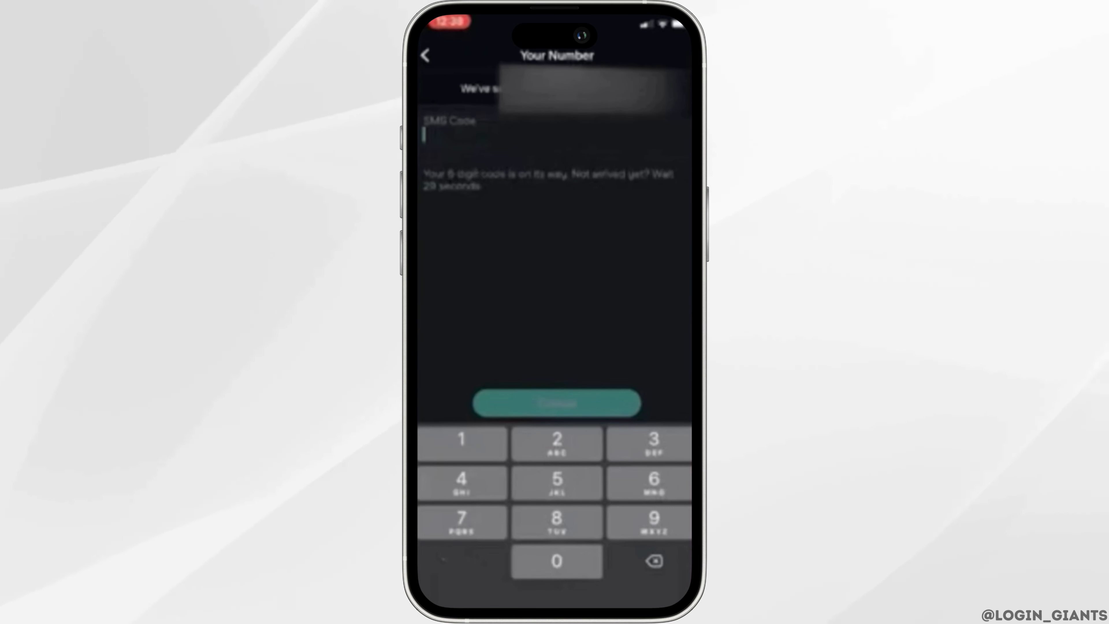